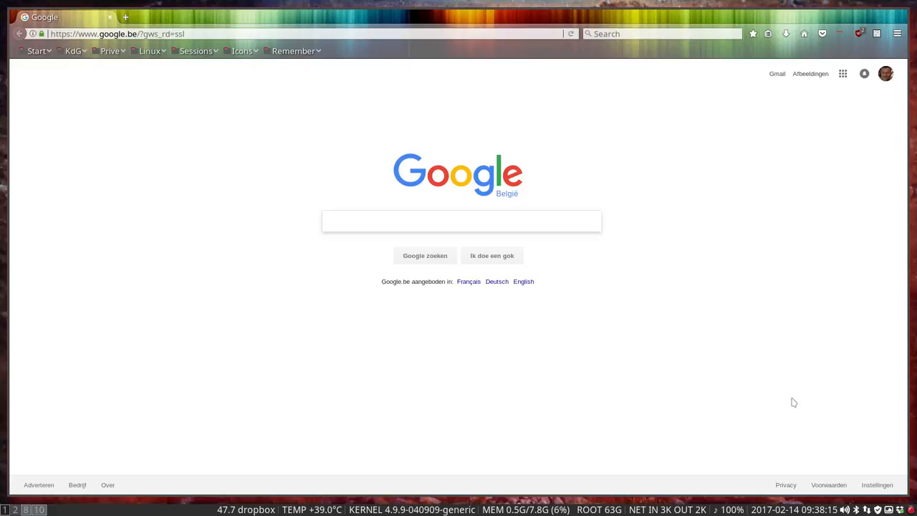
Switch from the Firefox Google tab to the Nemo window showing the home folder.
click(461, 220)
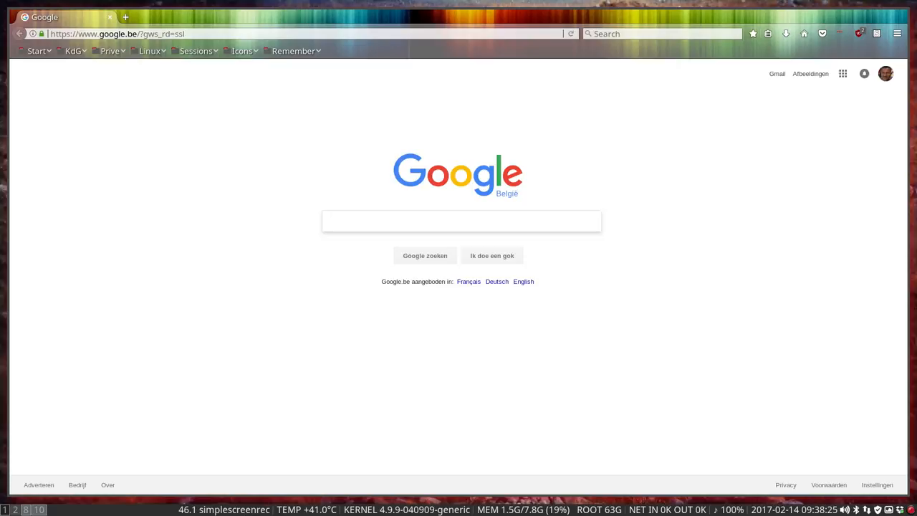
mouse_move(338, 428)
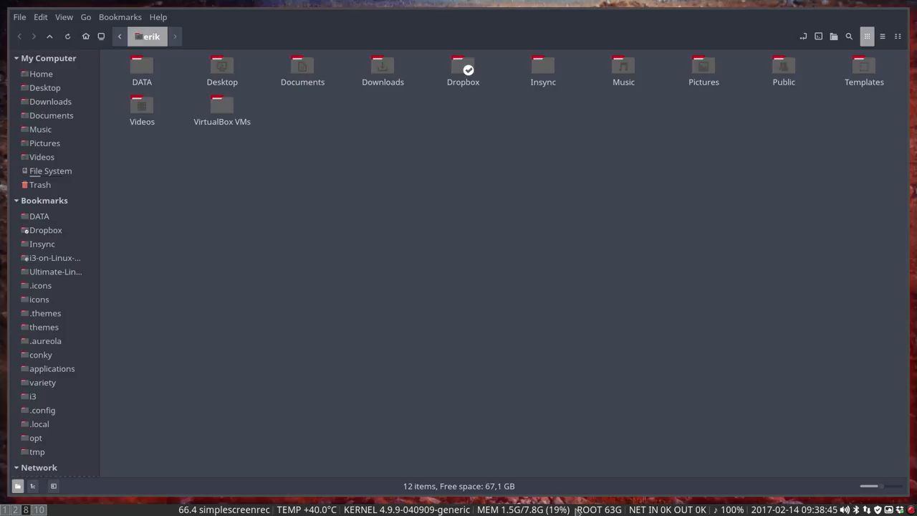
mouse_move(769, 272)
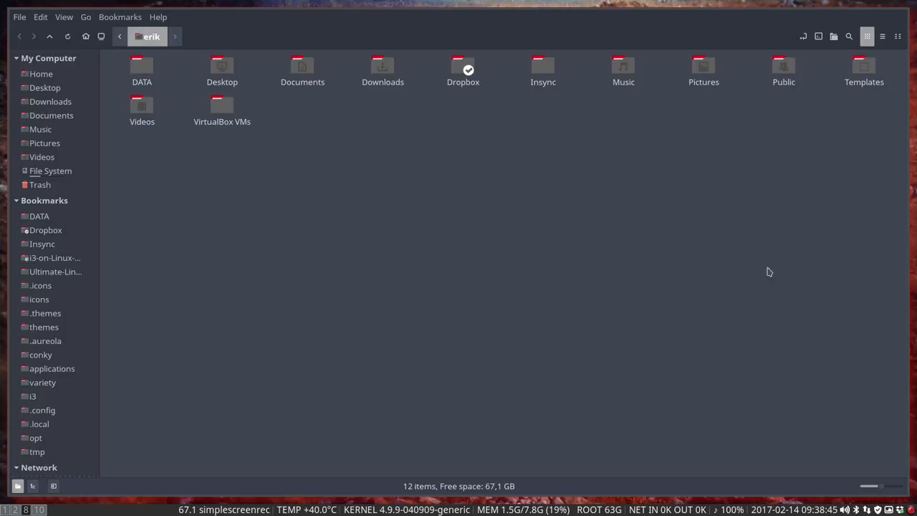
mouse_move(183, 286)
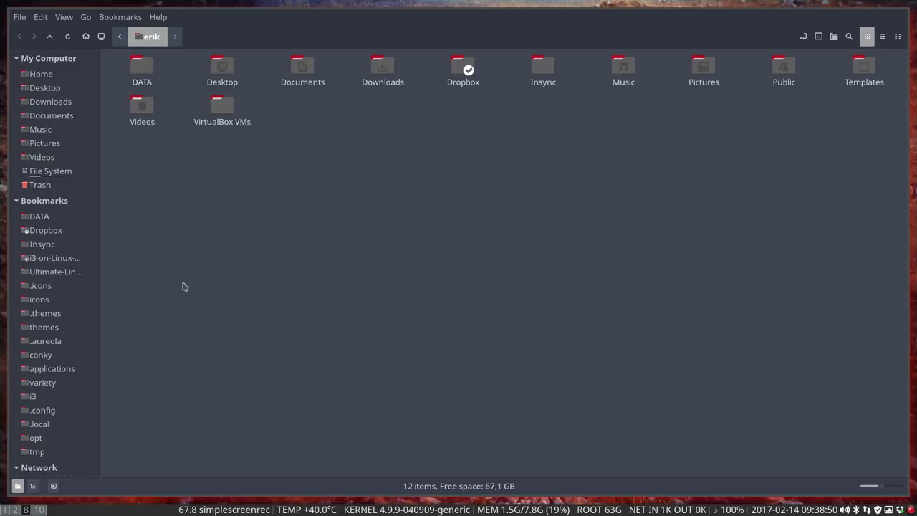
Empty the Trash from the sidebar, confirm permanent deletion, and return to Home.
right_click(40, 183)
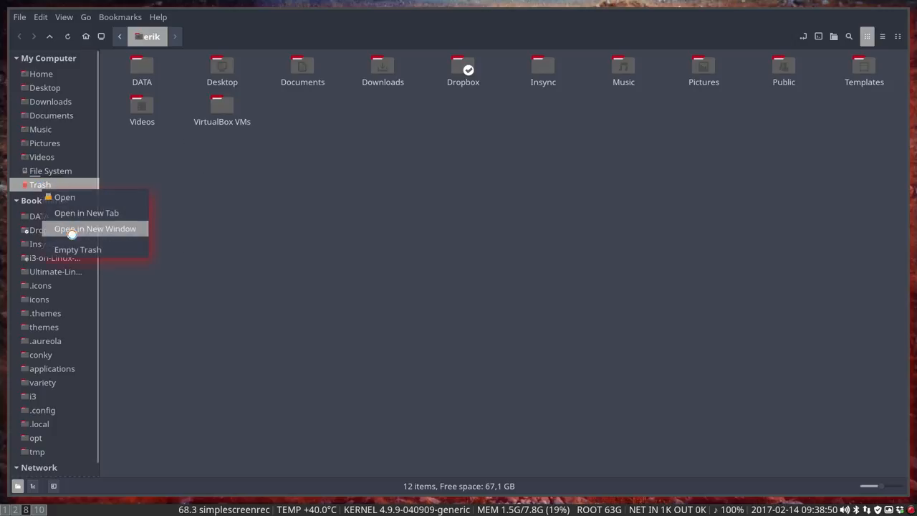
click(77, 250)
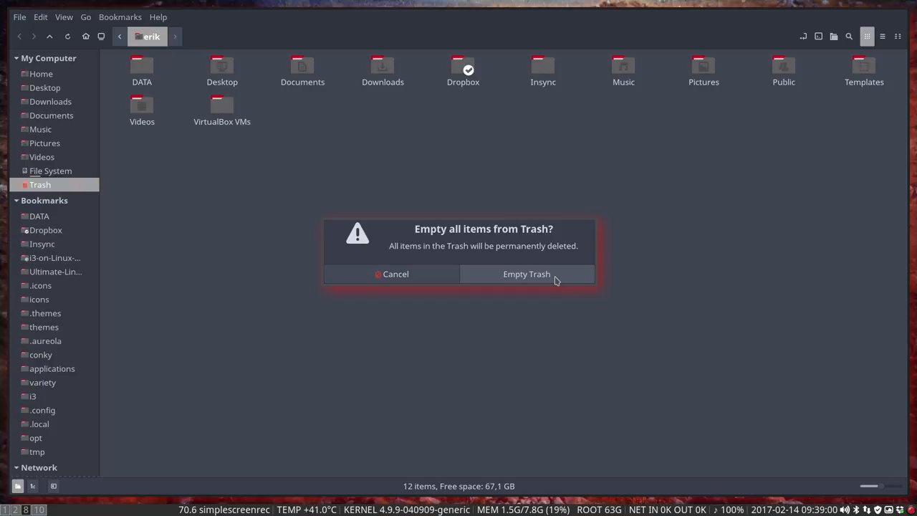
mouse_move(542, 278)
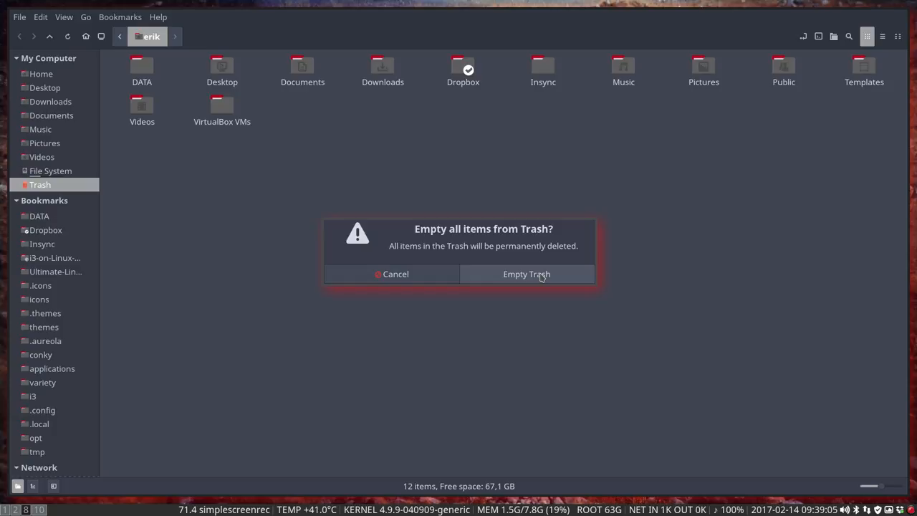
click(527, 273)
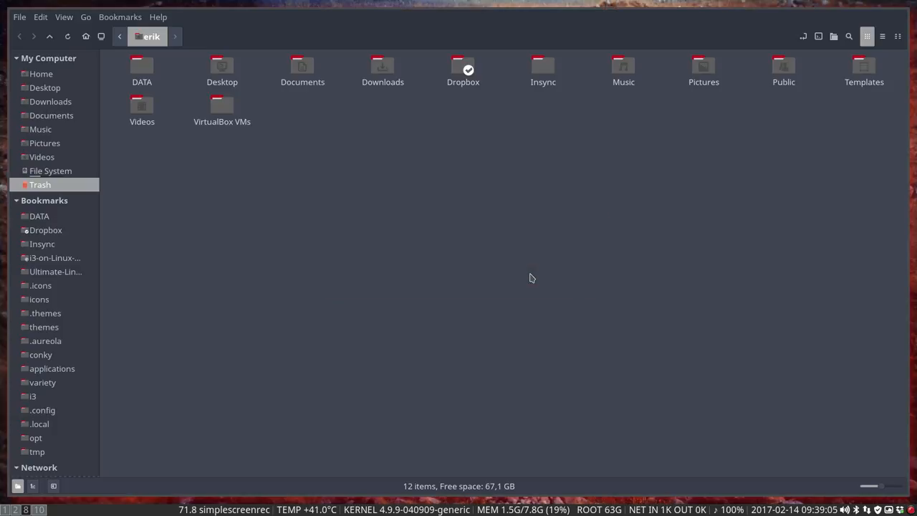
click(40, 73)
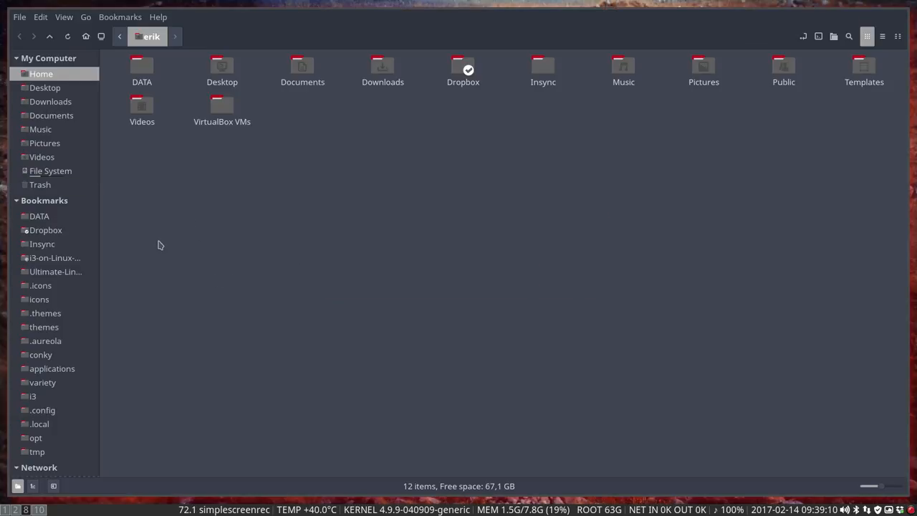
mouse_move(26, 374)
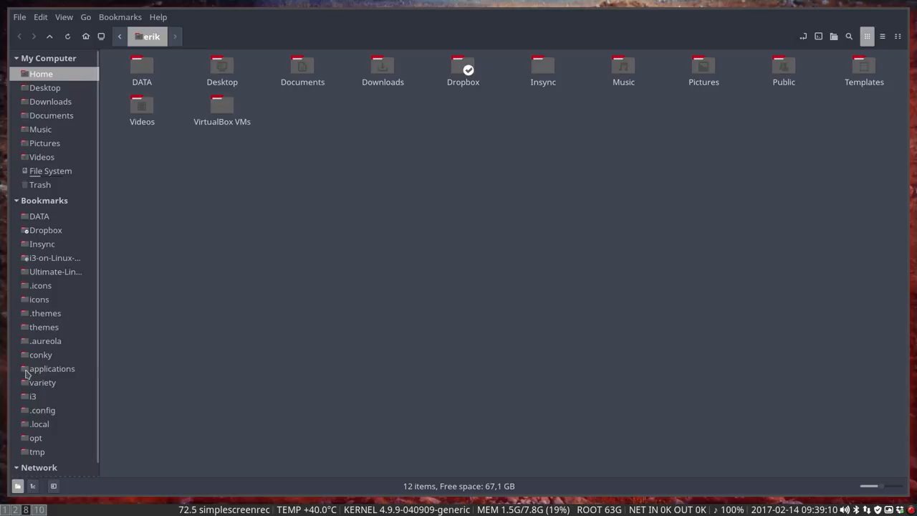
Open the i3 config folder and open compton.conf in Sublime Text.
click(31, 395)
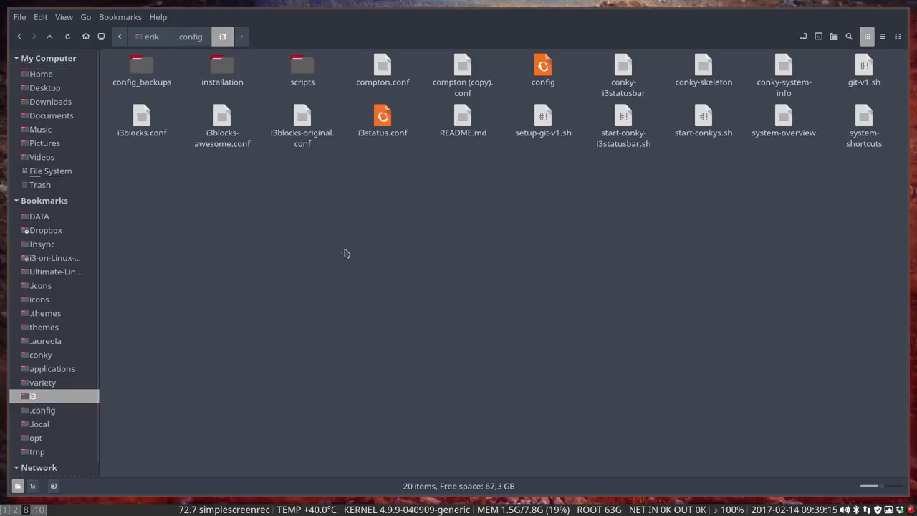
click(383, 69)
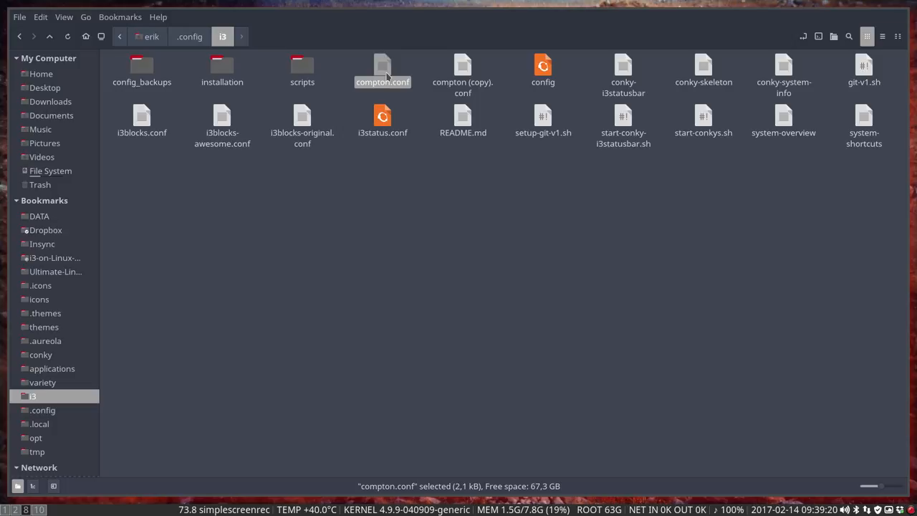
mouse_move(452, 187)
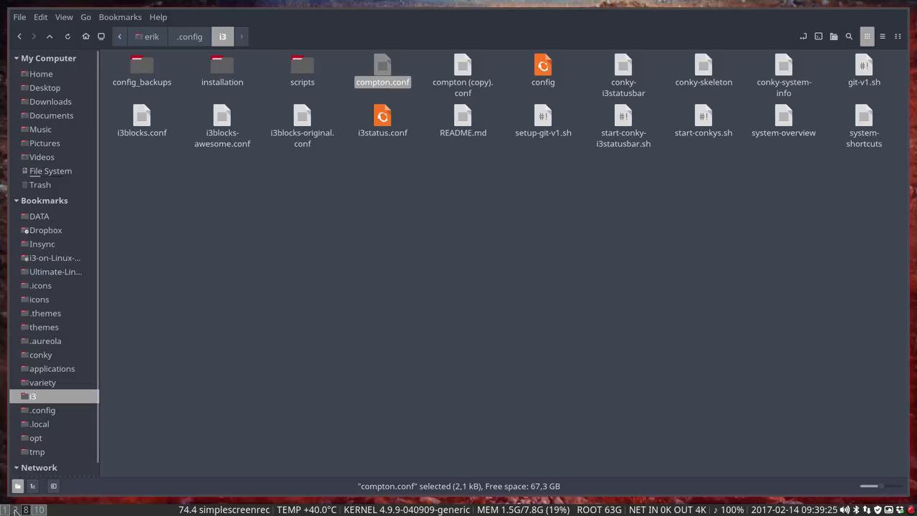
double_click(382, 69)
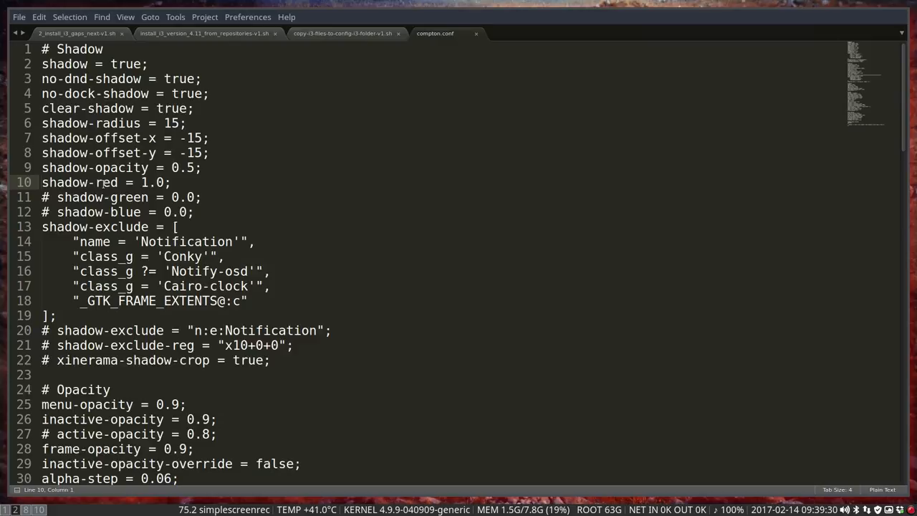
Comment out the shadow-red and shadow-blue lines and save compton.conf.
click(41, 182)
text(# )
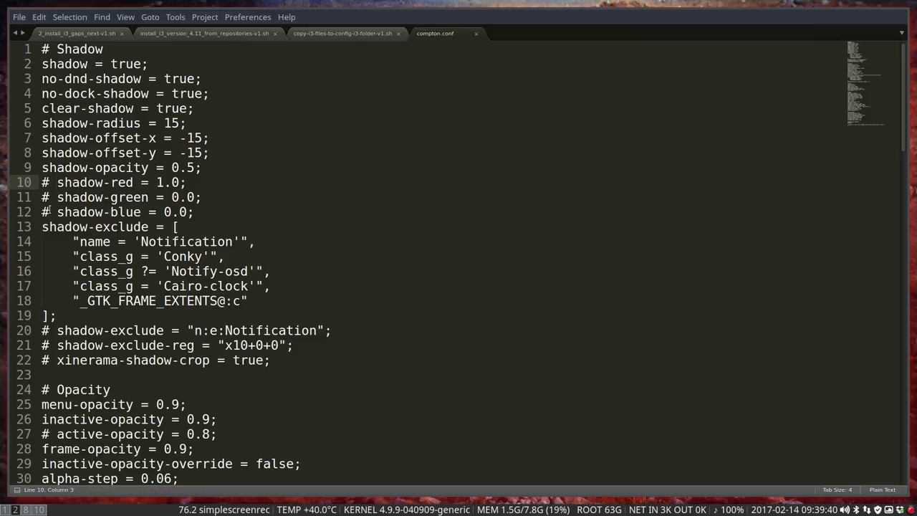
key(ctrl+s)
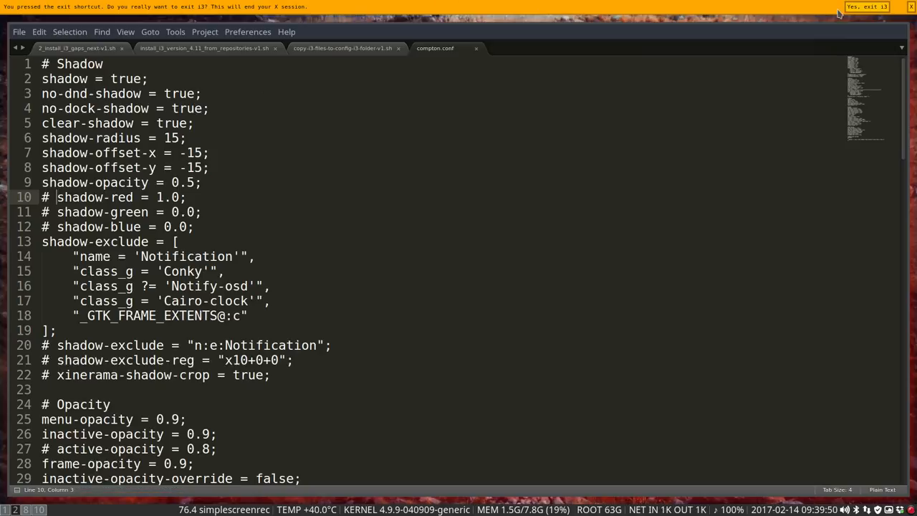
mouse_move(721, 222)
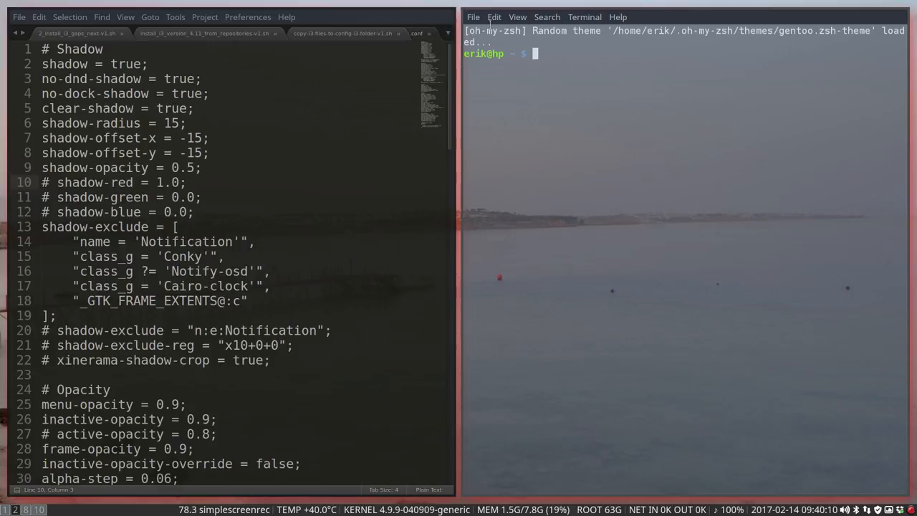
click(493, 17)
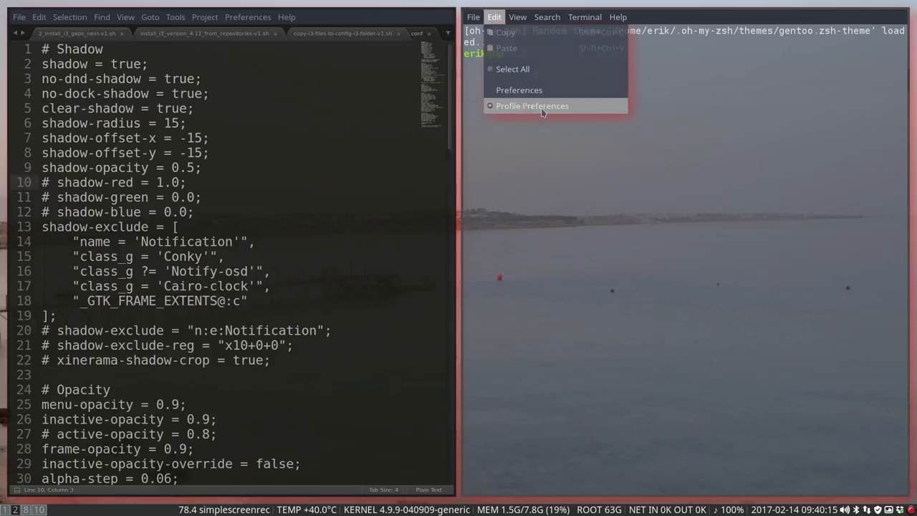
click(531, 106)
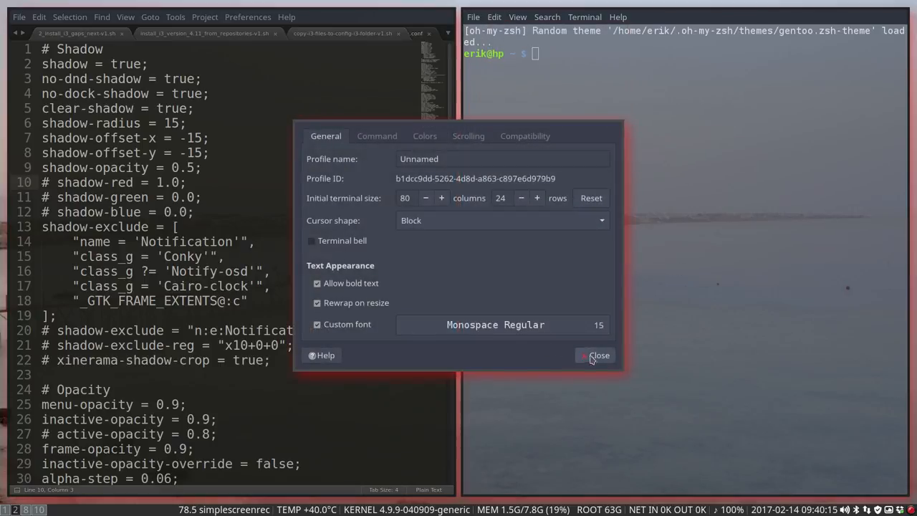
click(493, 18)
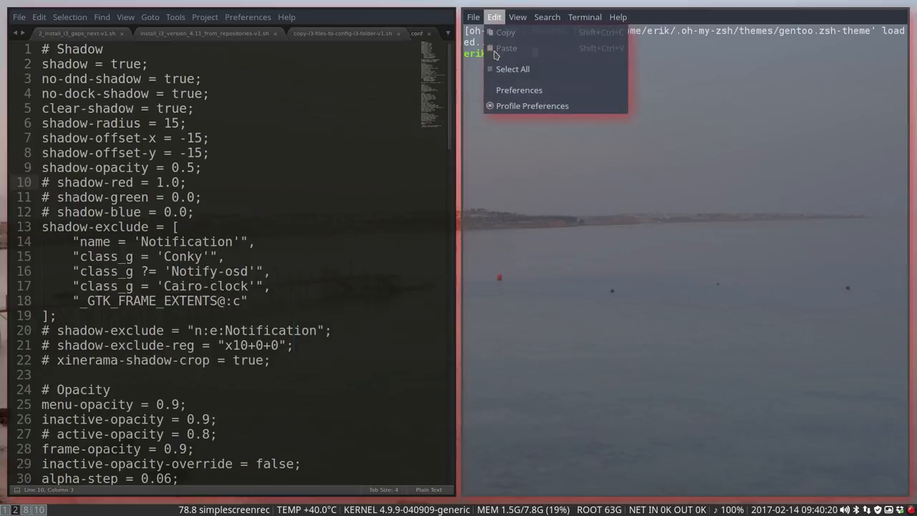
click(579, 226)
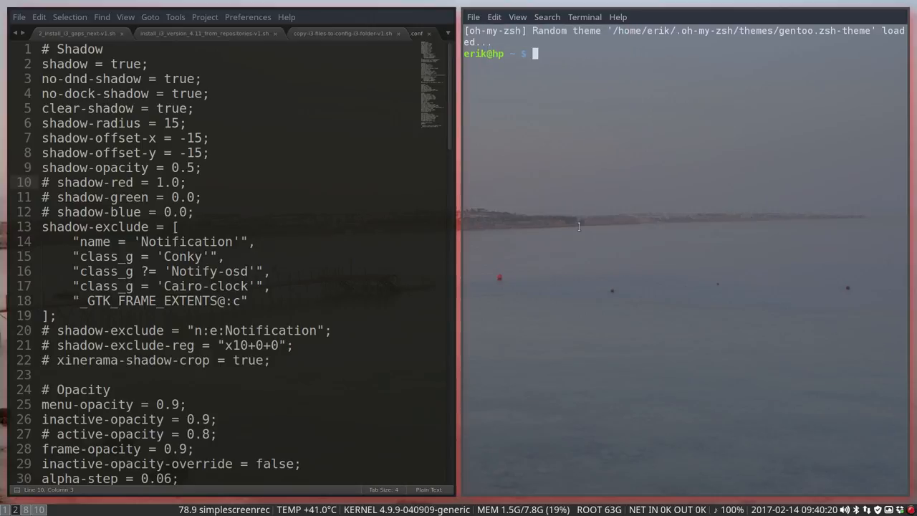